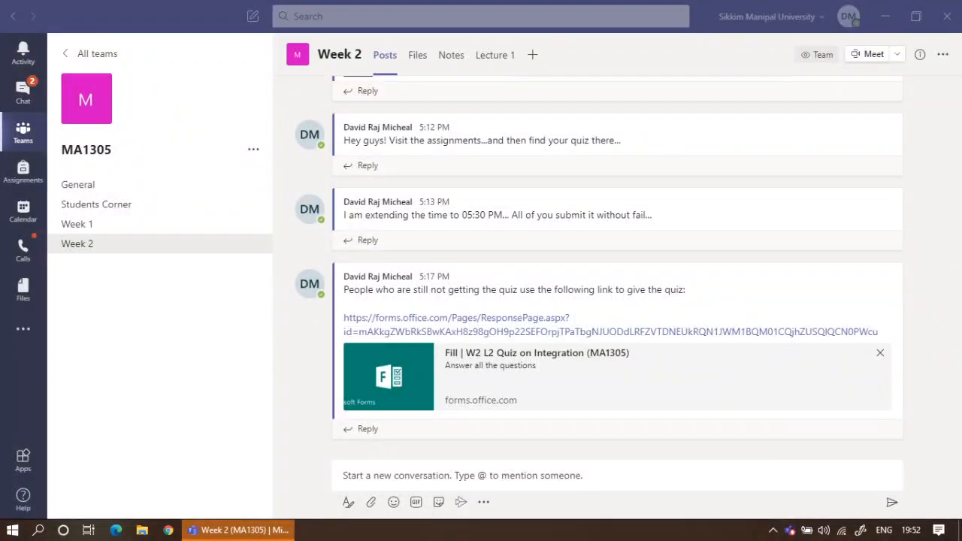
mouse_move(133, 224)
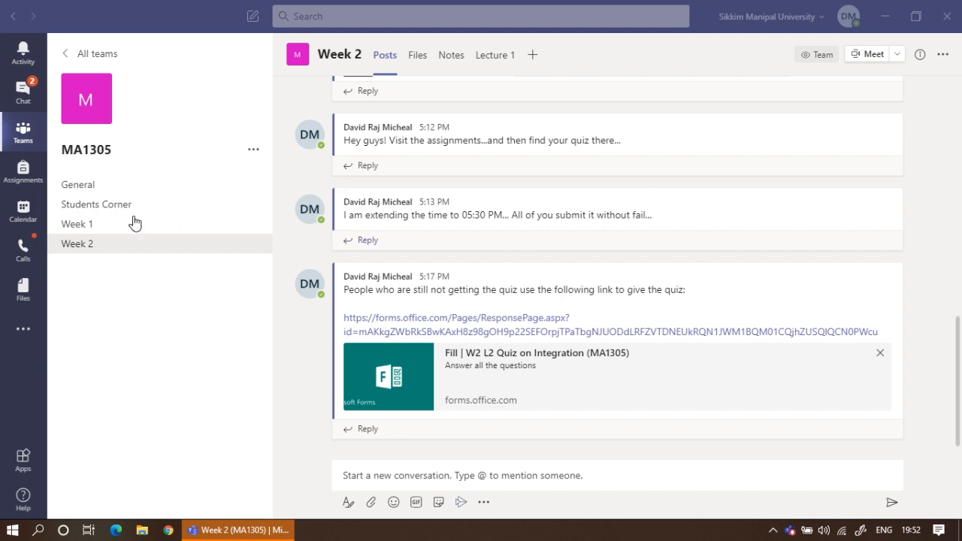
mouse_move(116, 205)
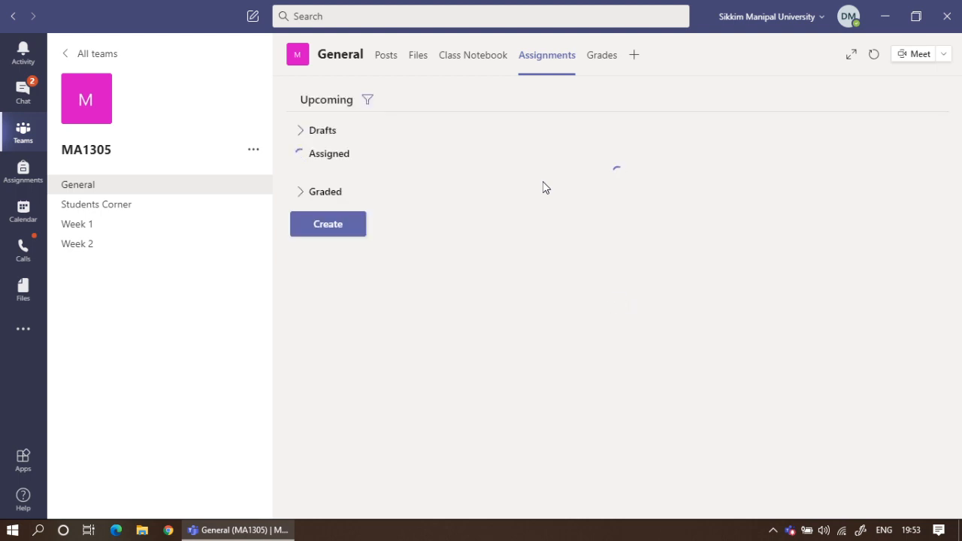
- Open W2 L1 Quiz on Integration from Graded for editing and review its due date and channel settings
left_click(329, 153)
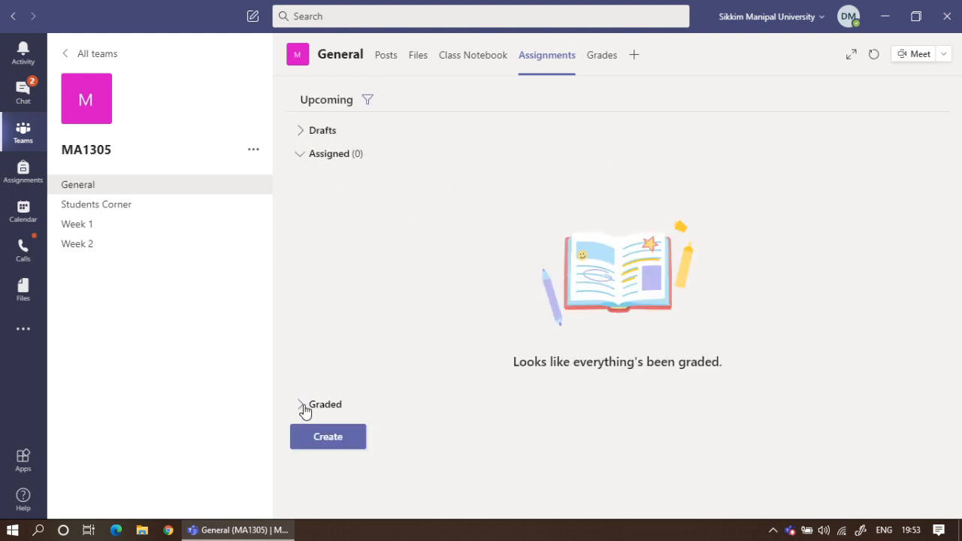
left_click(305, 404)
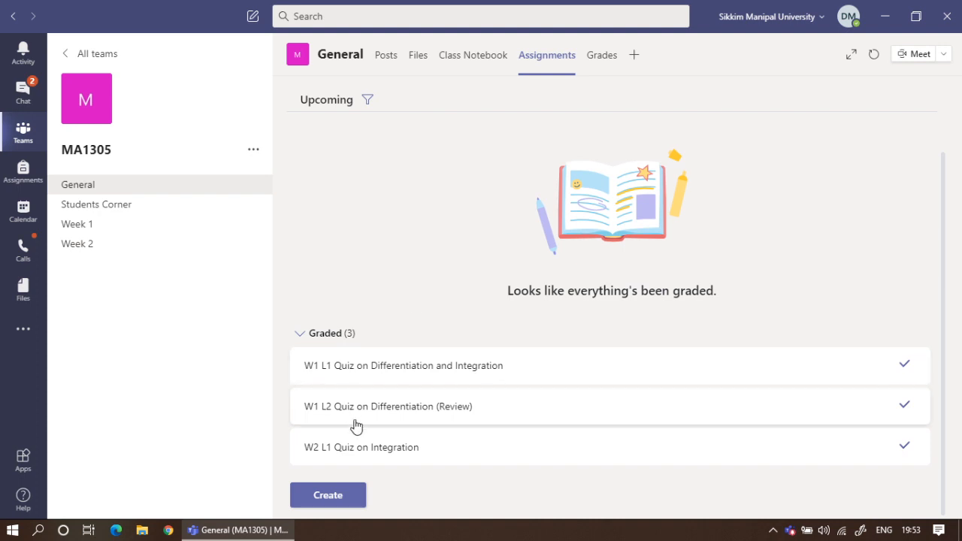
mouse_move(382, 456)
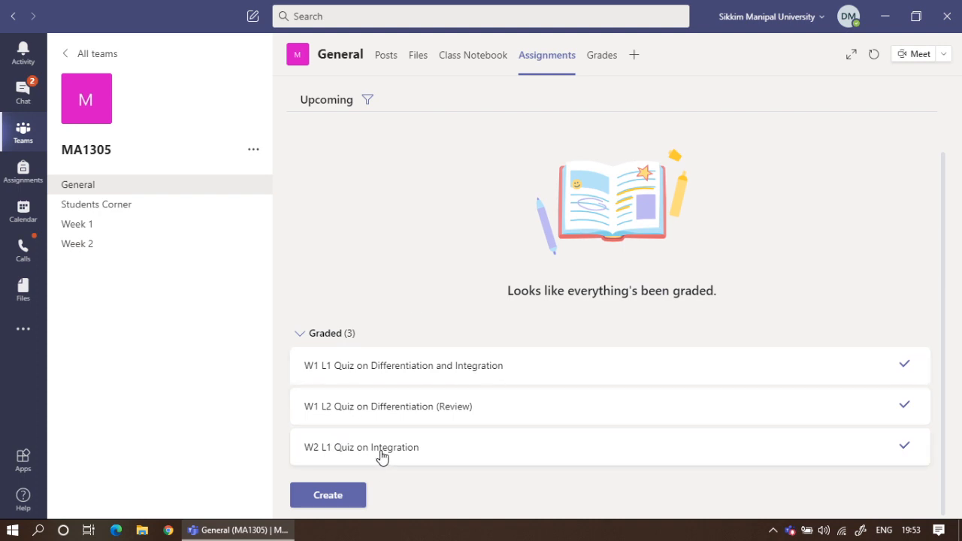
mouse_move(409, 461)
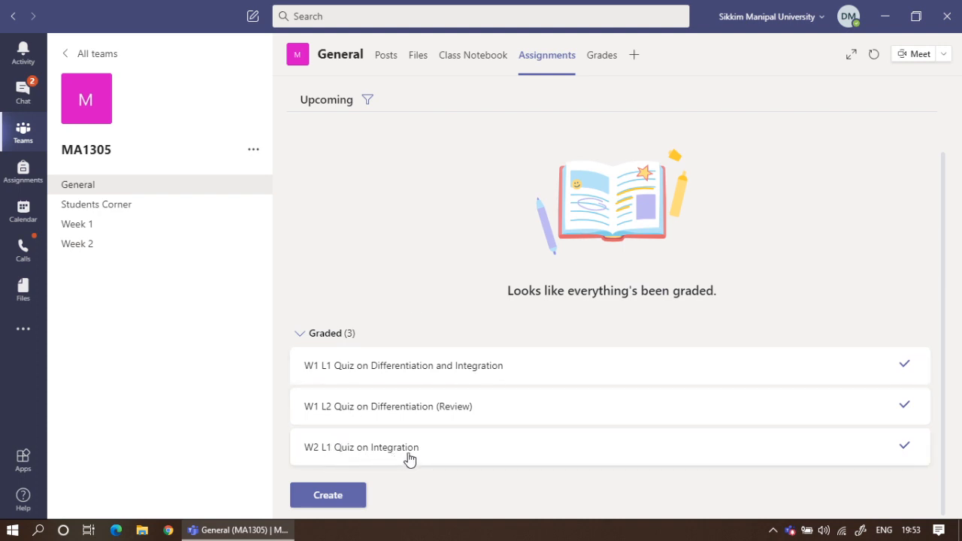
mouse_move(454, 465)
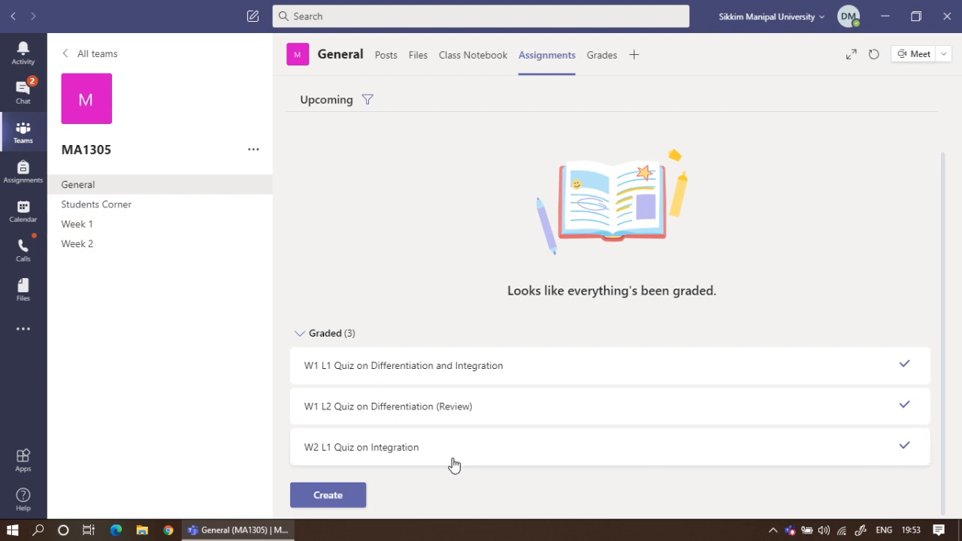
left_click(360, 447)
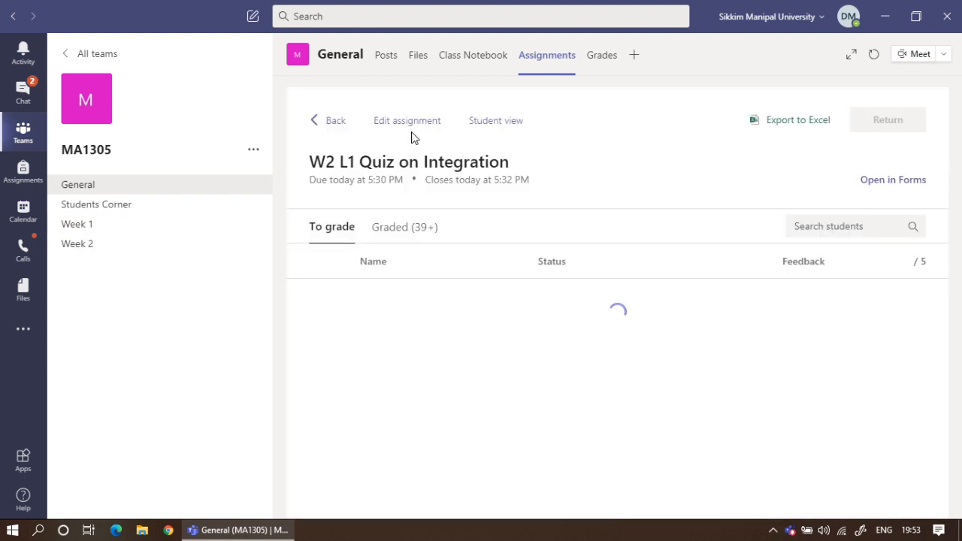
left_click(406, 120)
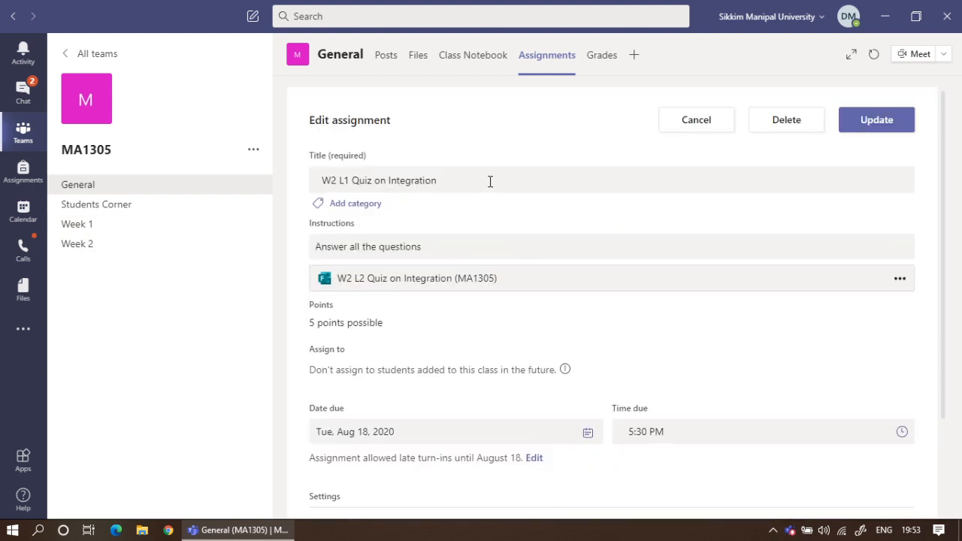
scroll("down", 3)
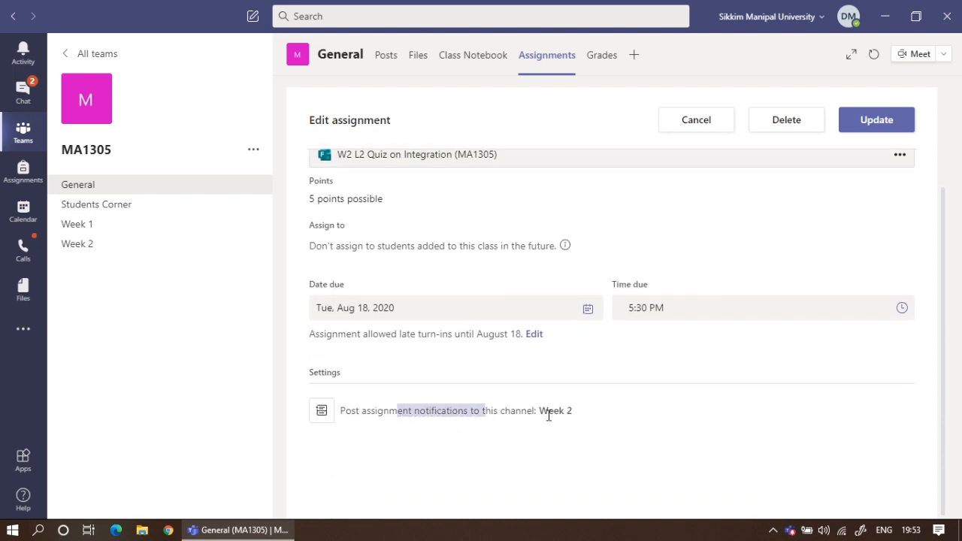
mouse_move(84, 246)
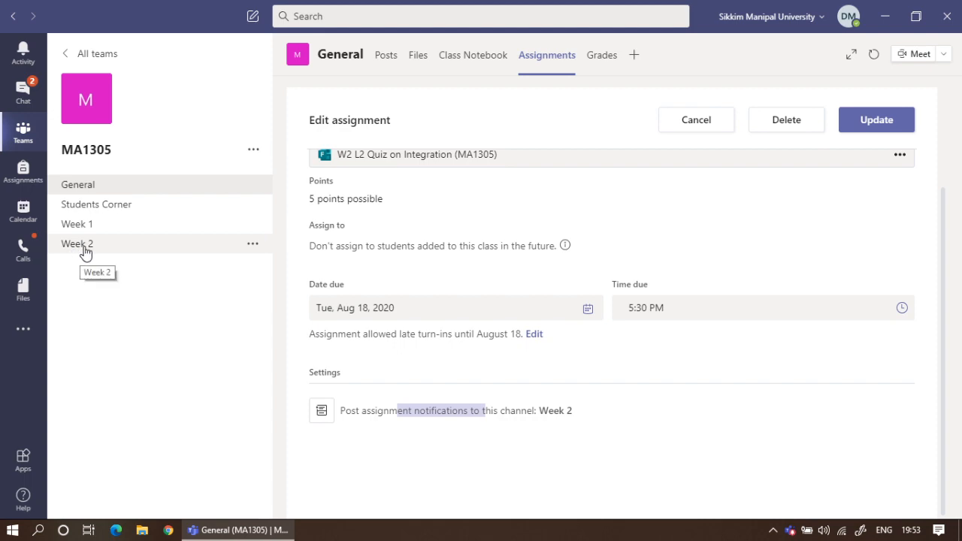
- Show the Week 2 posts message sharing the Forms link to W2 L2 Quiz on Integration
left_click(76, 243)
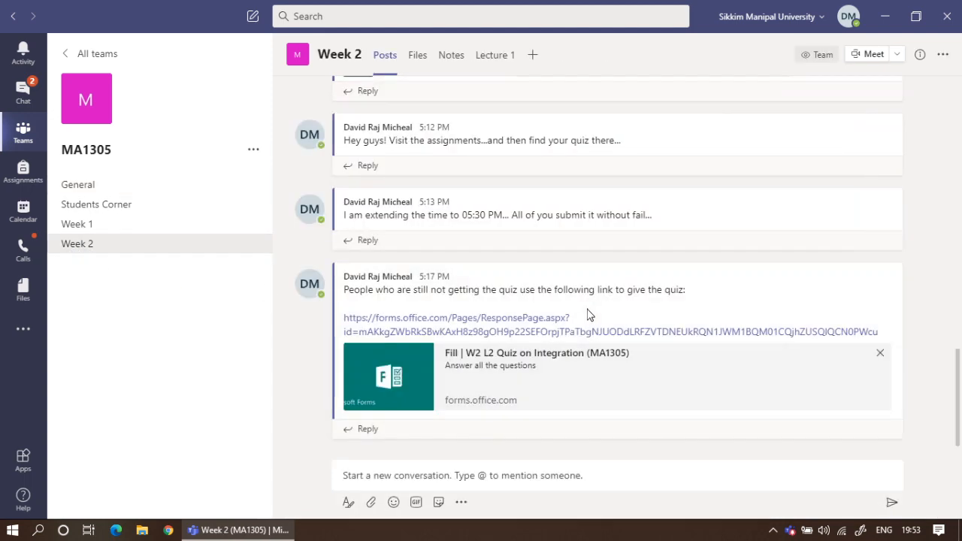
scroll("up", 3)
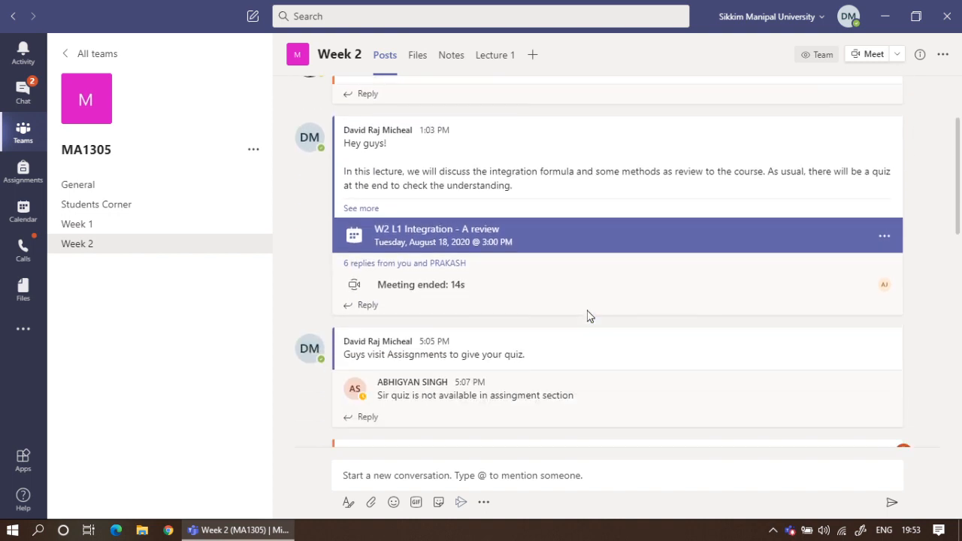
scroll("down", 3)
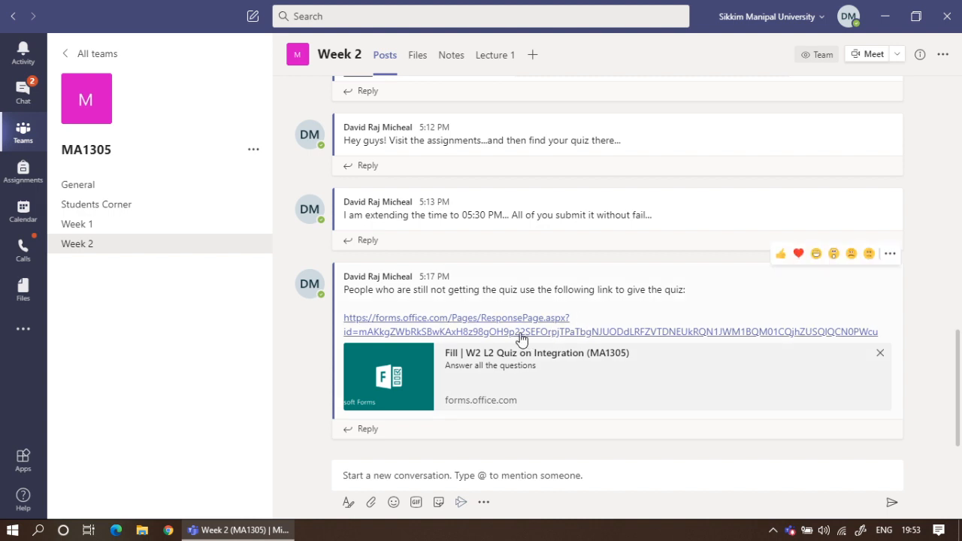
mouse_move(506, 331)
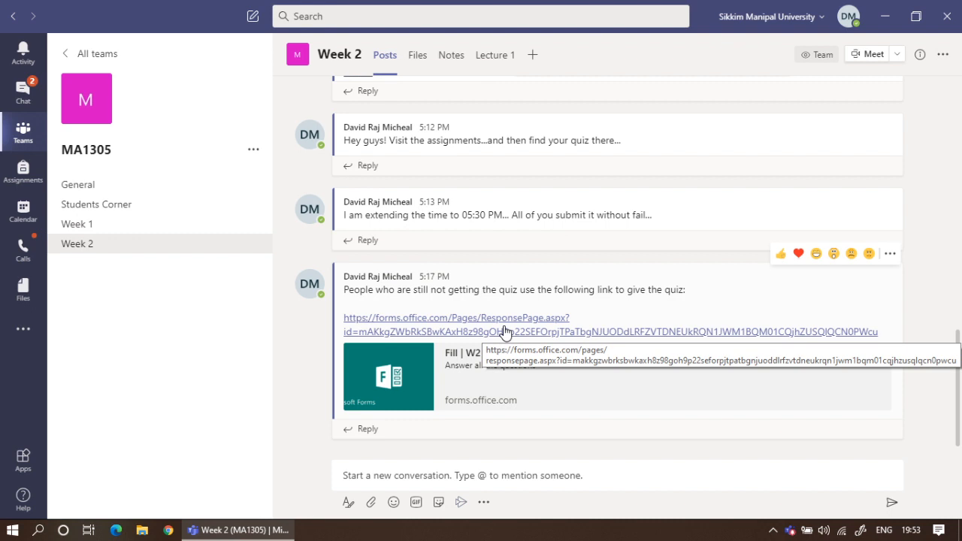
mouse_move(515, 330)
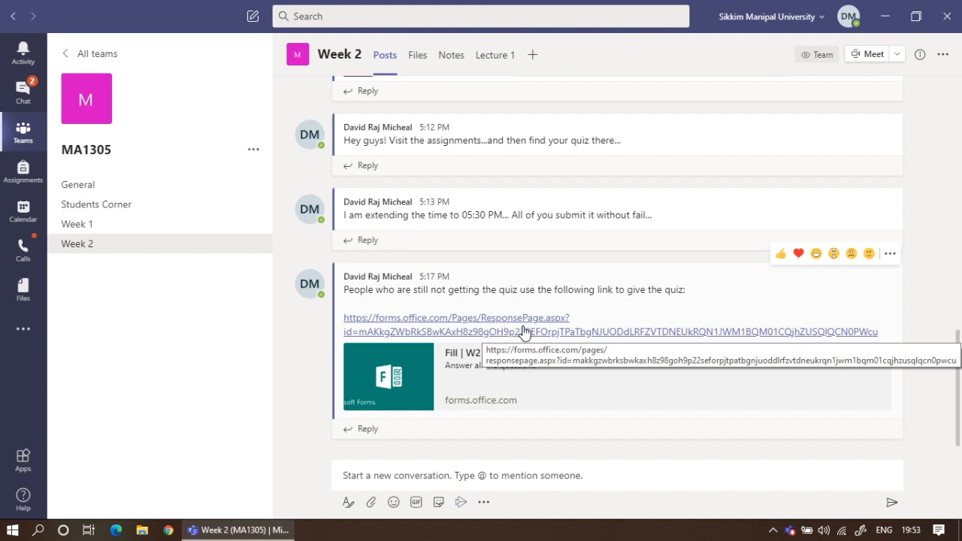
mouse_move(387, 76)
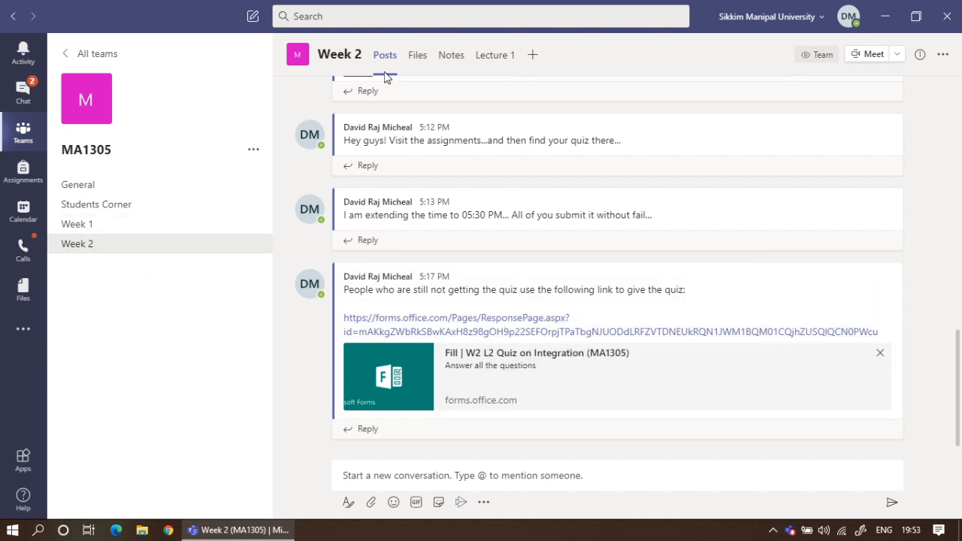
- Show the W2 L1 Quiz on Integration overview from General's graded Assignments, with 39 graded
left_click(77, 184)
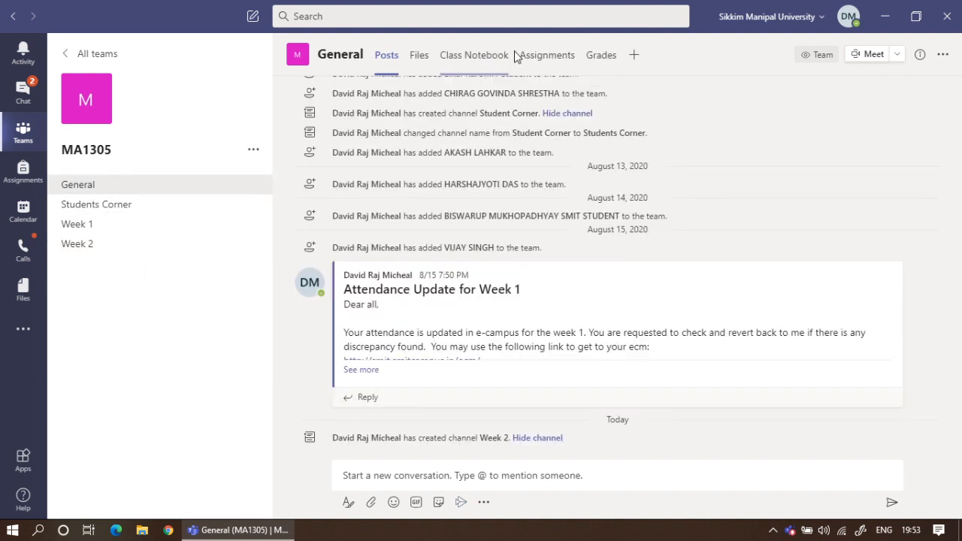
left_click(546, 55)
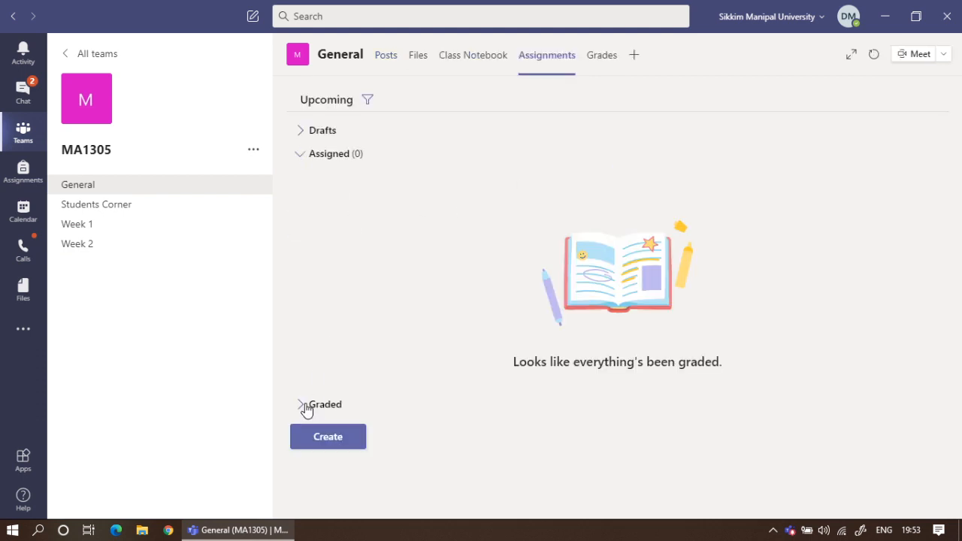
left_click(303, 405)
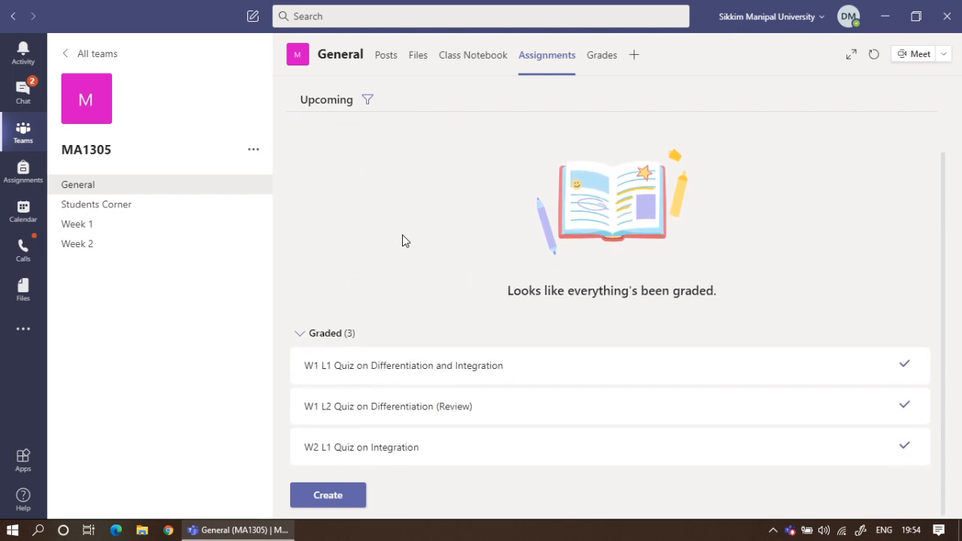
left_click(360, 447)
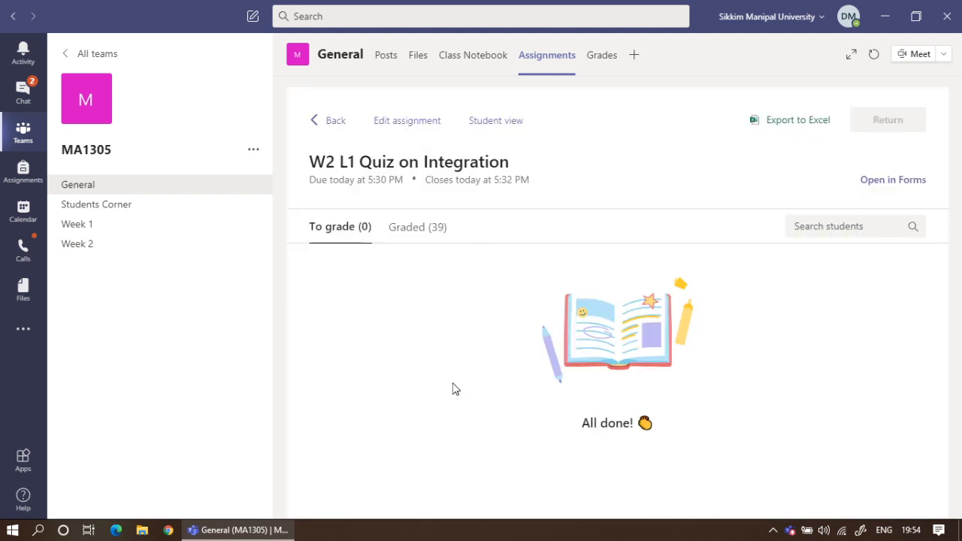
mouse_move(707, 180)
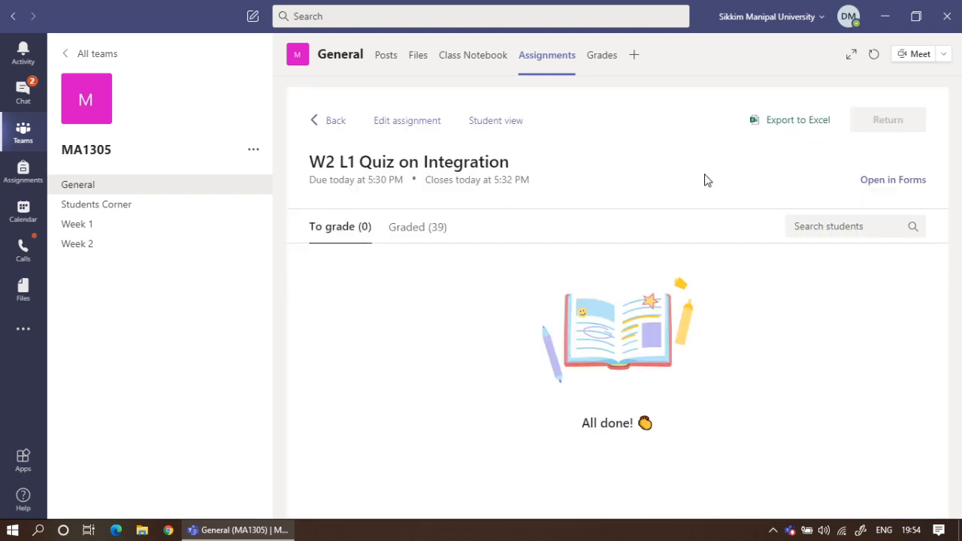
mouse_move(414, 126)
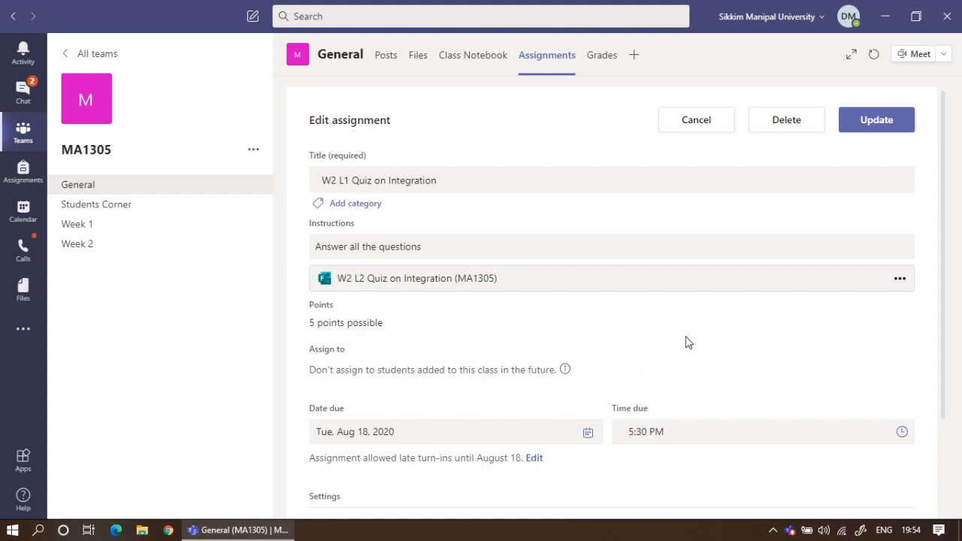
mouse_move(491, 296)
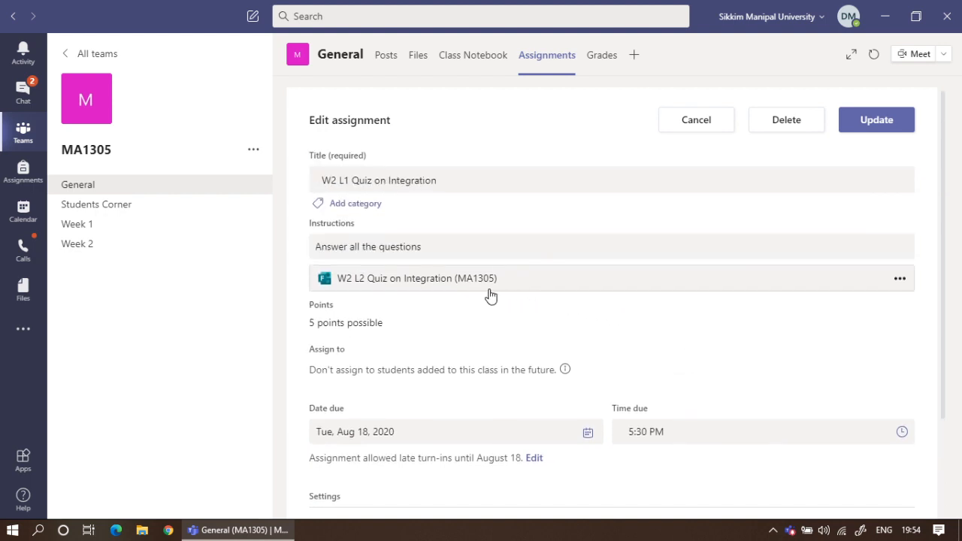
mouse_move(487, 282)
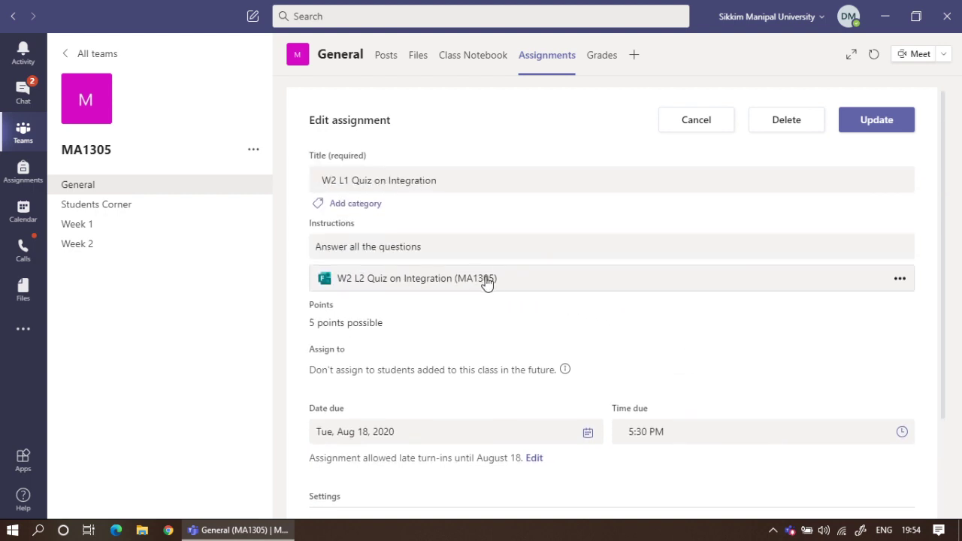
mouse_move(900, 279)
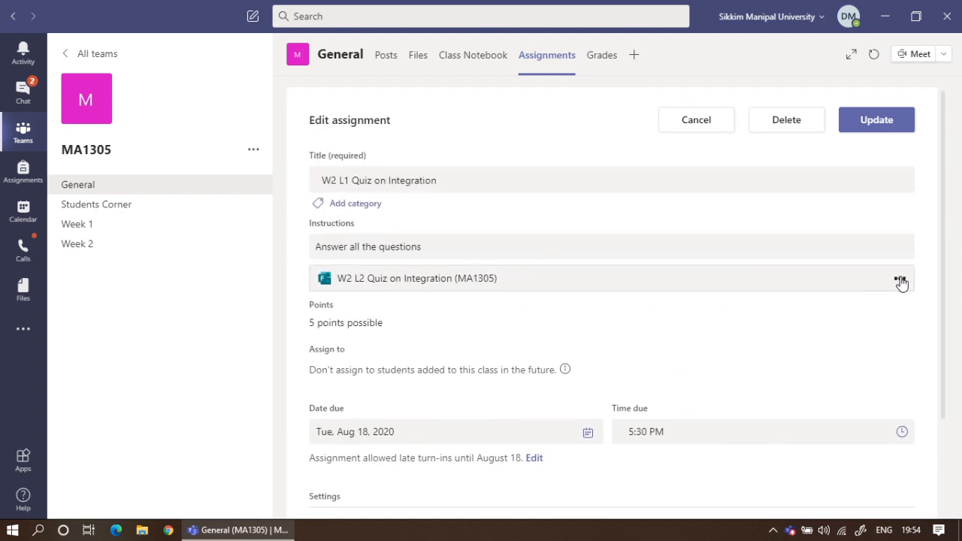
mouse_move(904, 279)
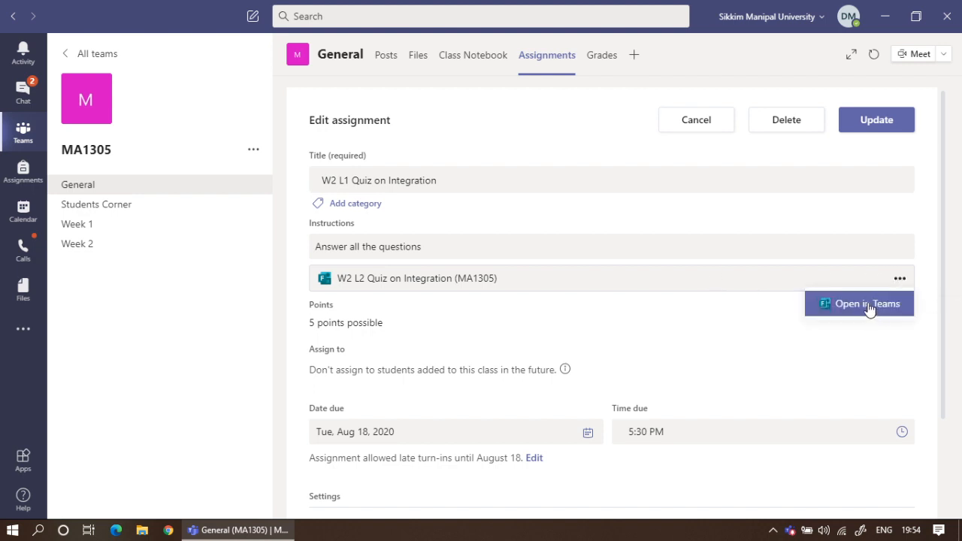
mouse_move(824, 315)
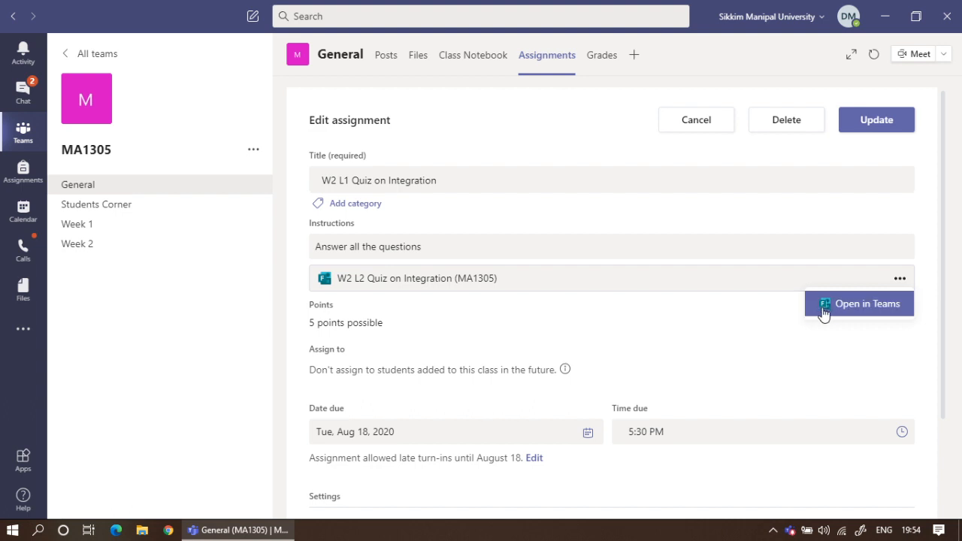
mouse_move(854, 311)
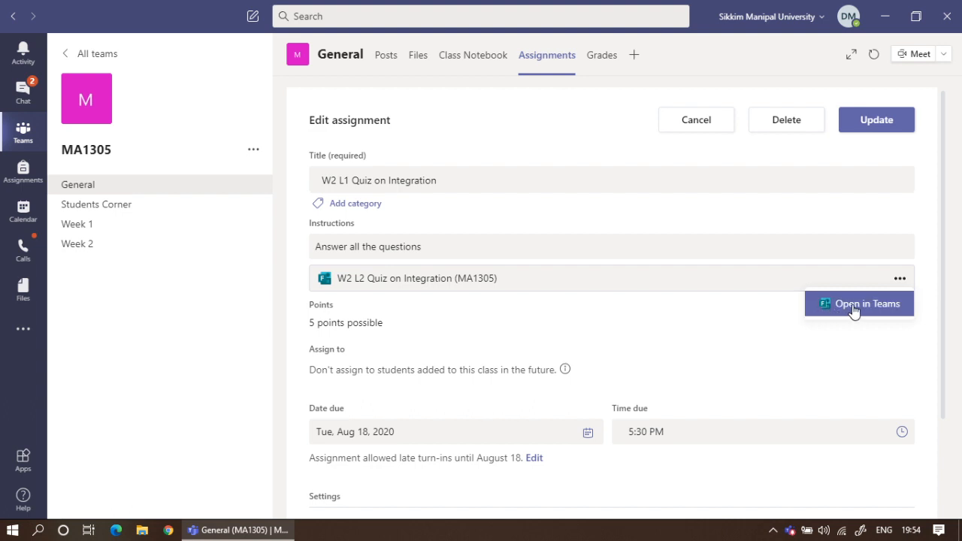
mouse_move(618, 226)
type("forms.")
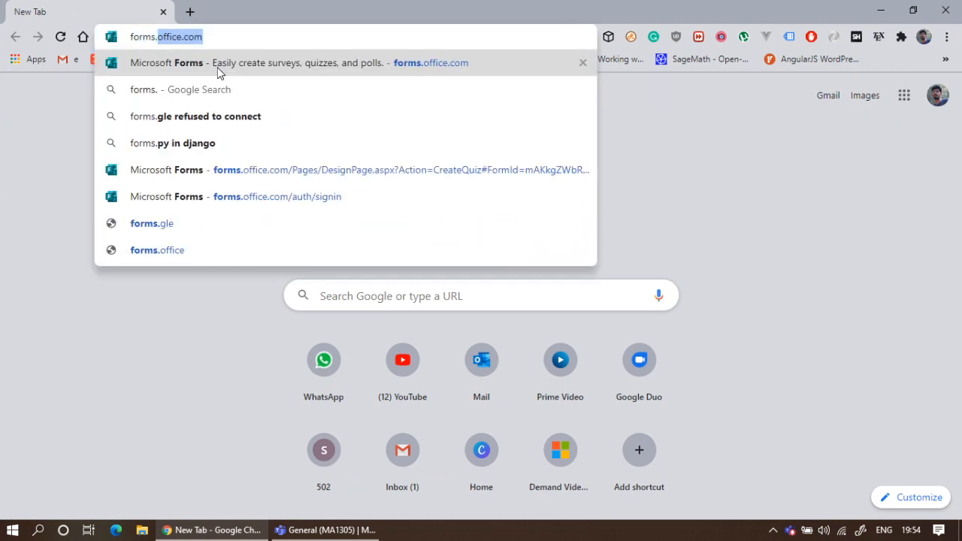
- Load forms.office.com in Chrome to list My forms
key("Enter")
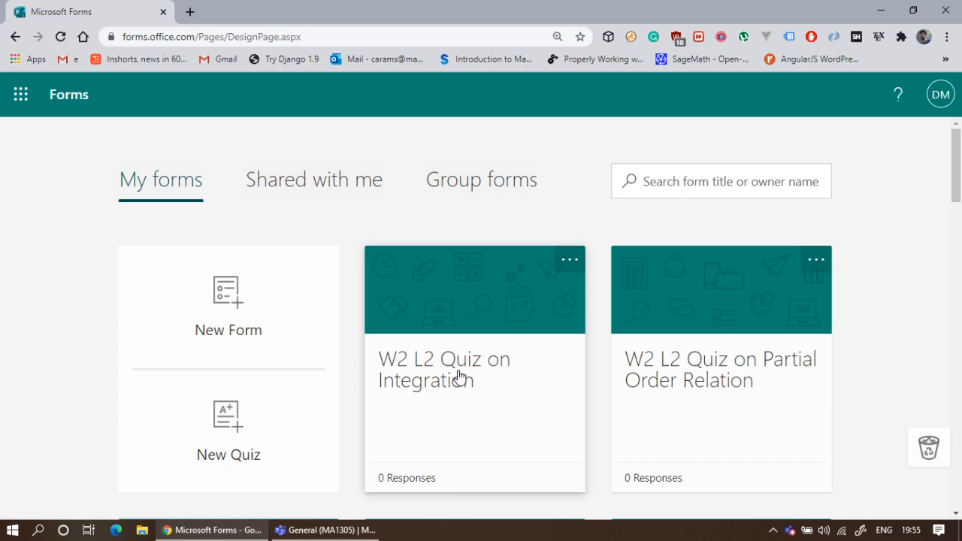
- Scroll the Forms home page and select the Group forms tab
scroll("down", 3)
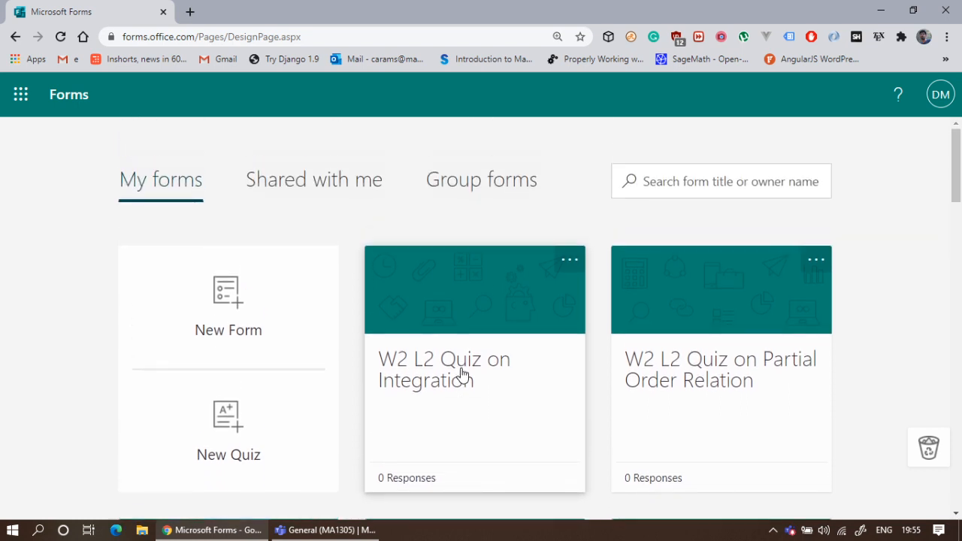
mouse_move(489, 264)
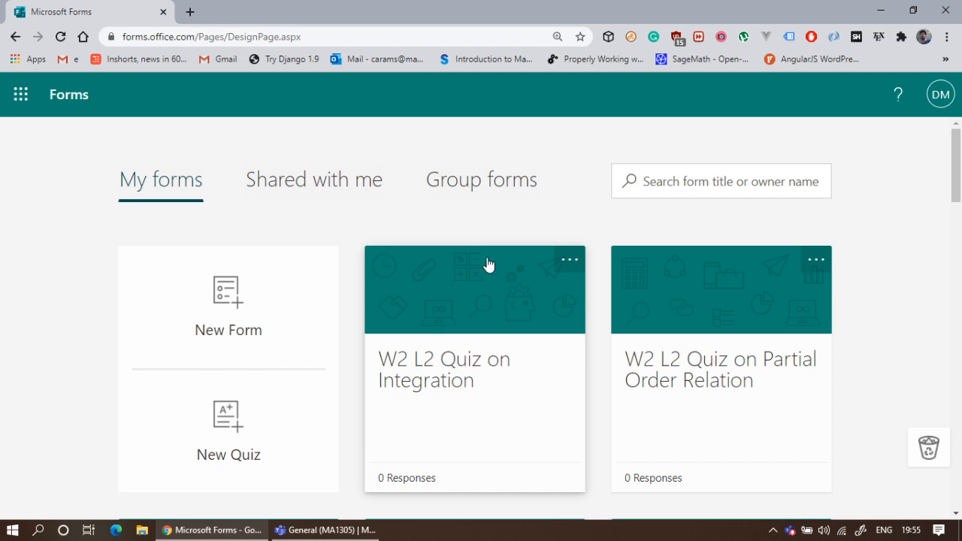
left_click(481, 180)
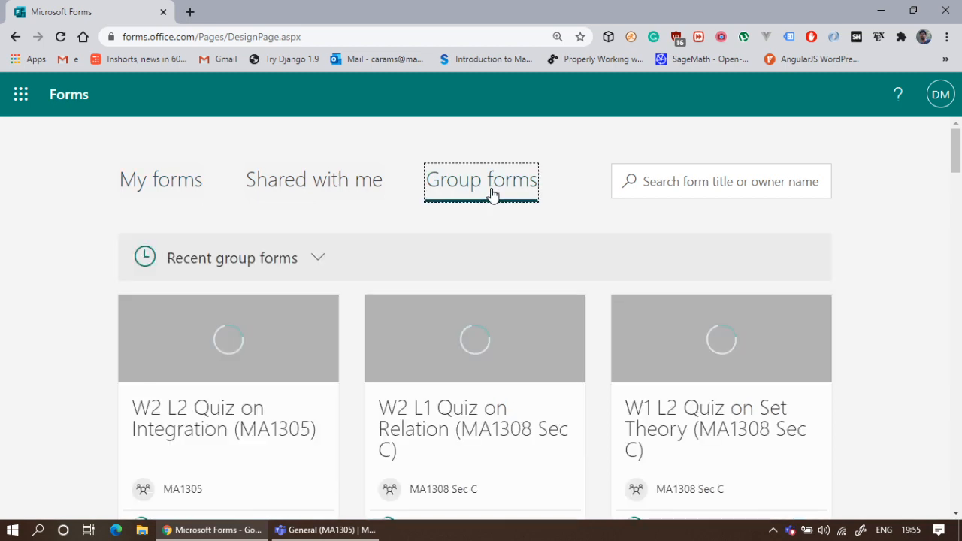
left_click(481, 180)
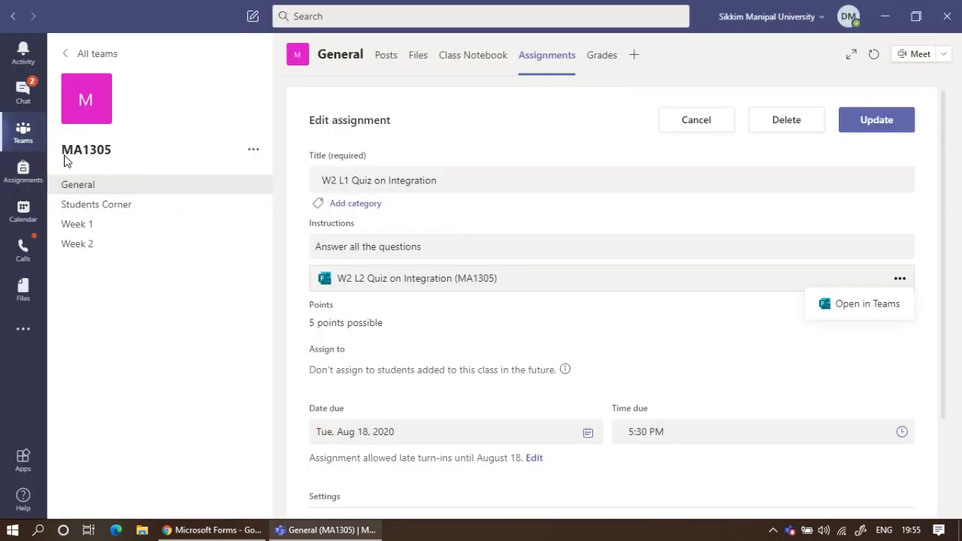
mouse_move(107, 154)
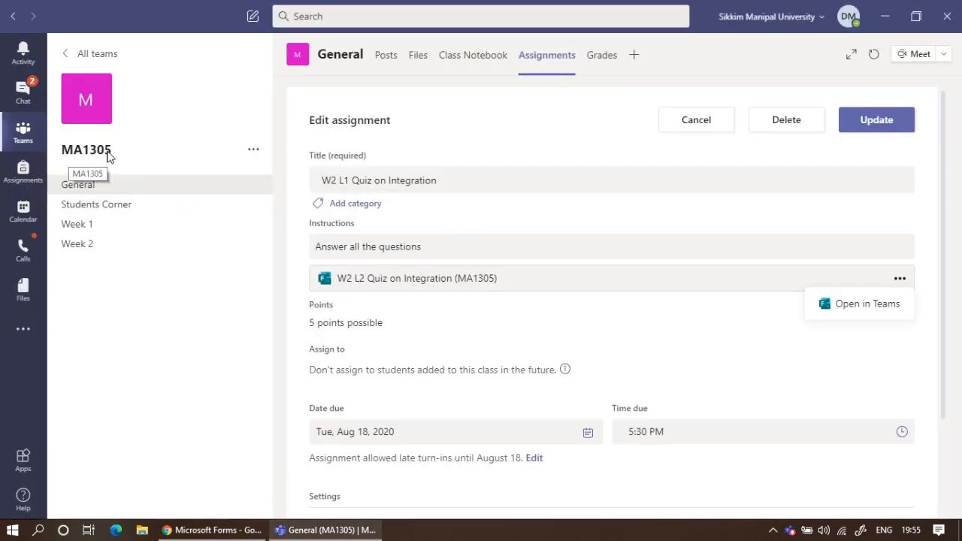
key("alt+tab")
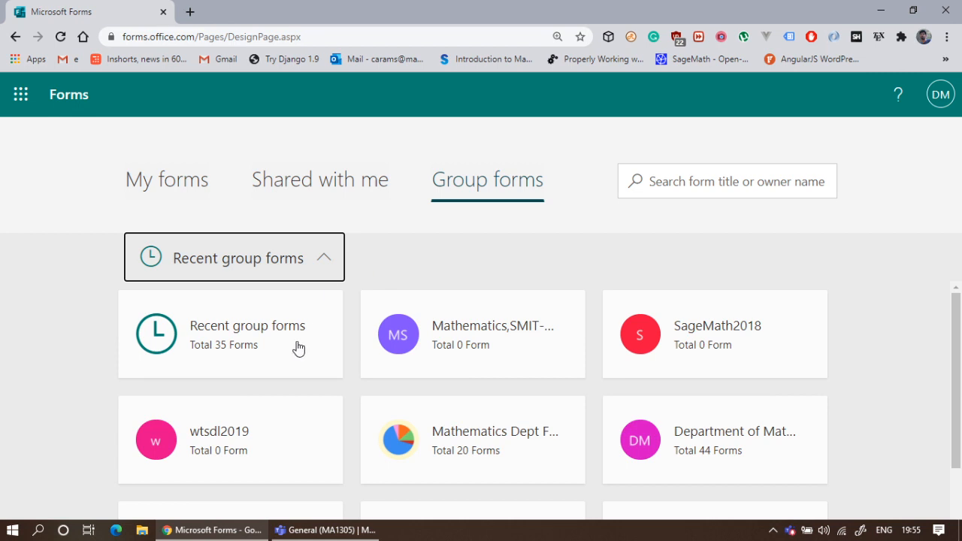
- Scroll the Recent group forms list past SMIT Induction Program and Test Team toward MA1305
scroll("down", 3)
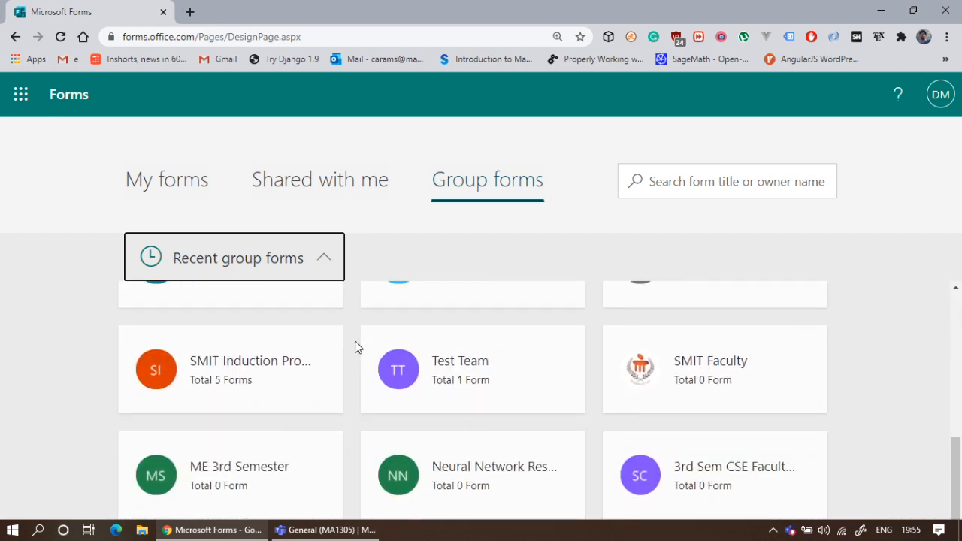
scroll("down", 3)
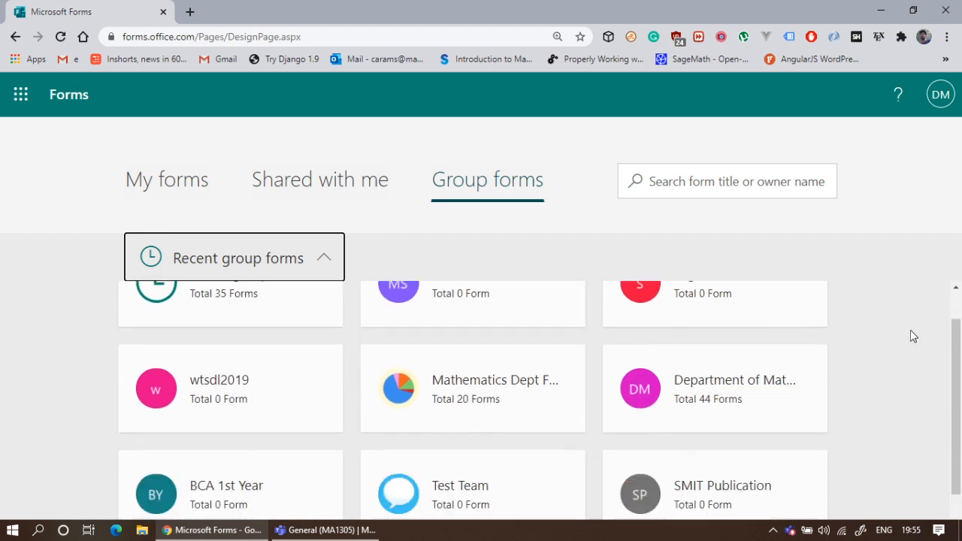
scroll("down", 3)
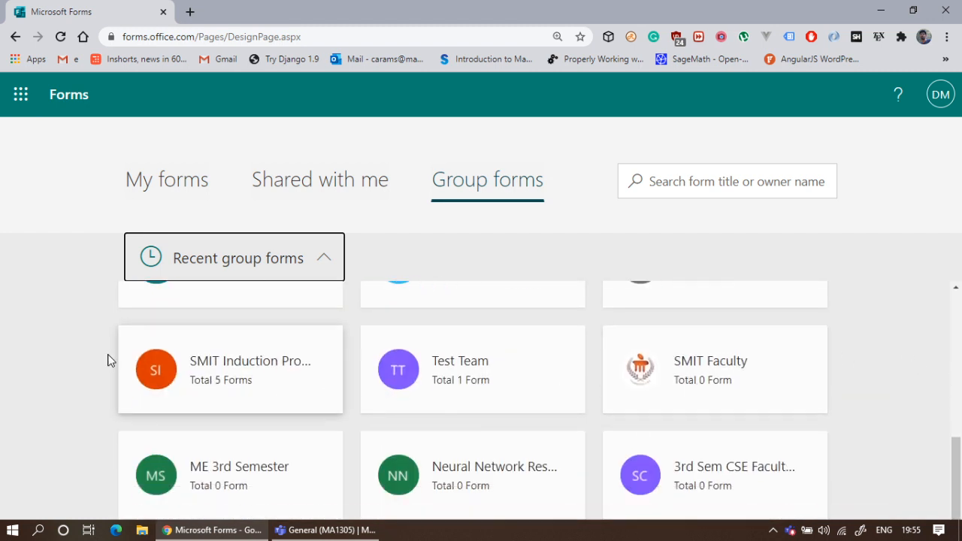
mouse_move(583, 435)
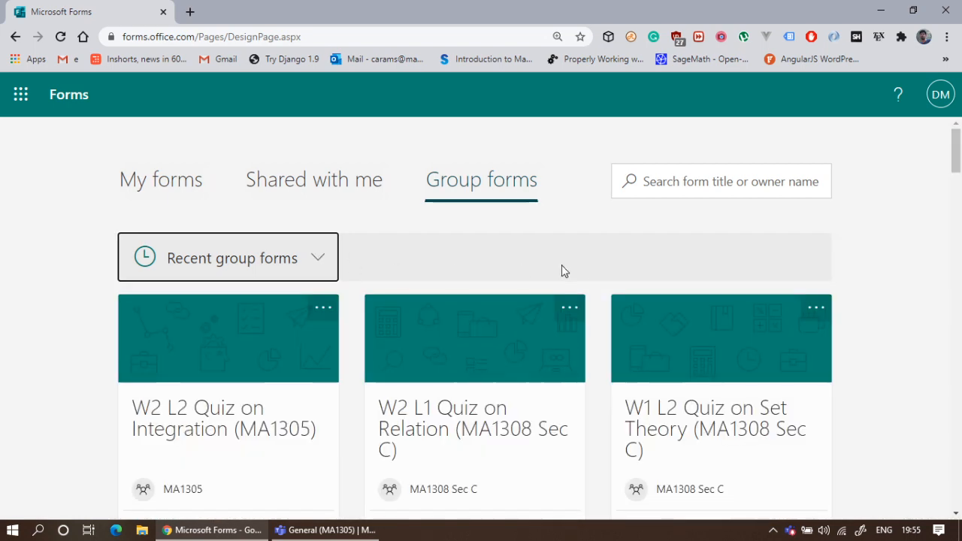
mouse_move(659, 285)
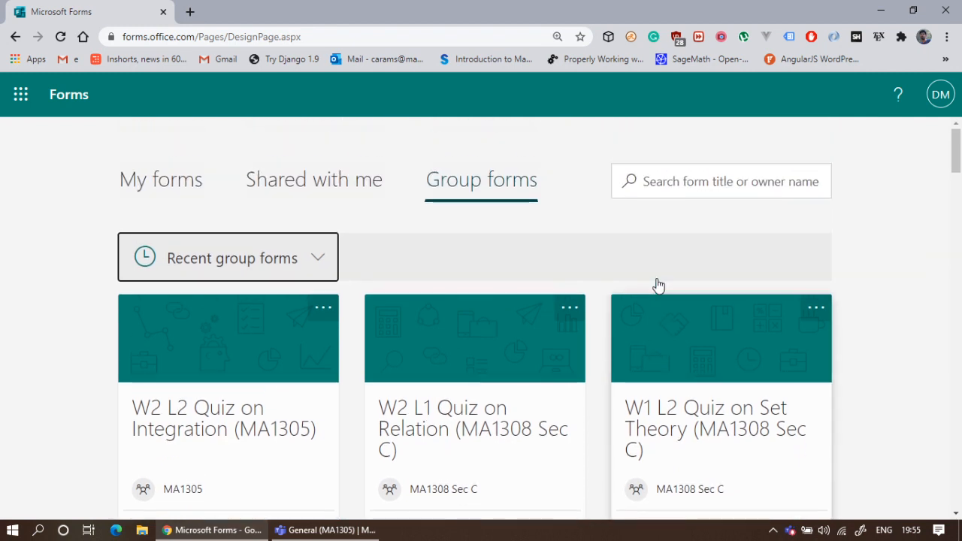
mouse_move(803, 228)
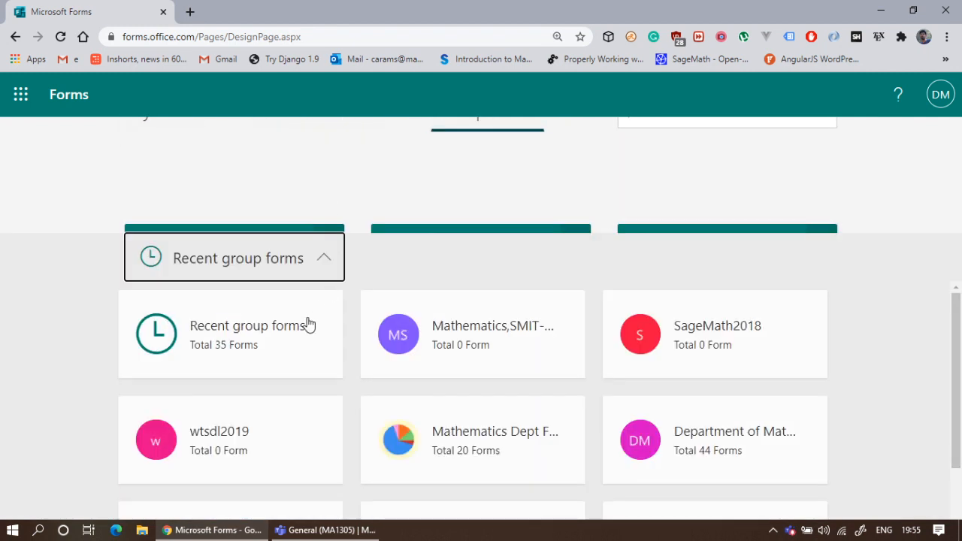
scroll("down", 3)
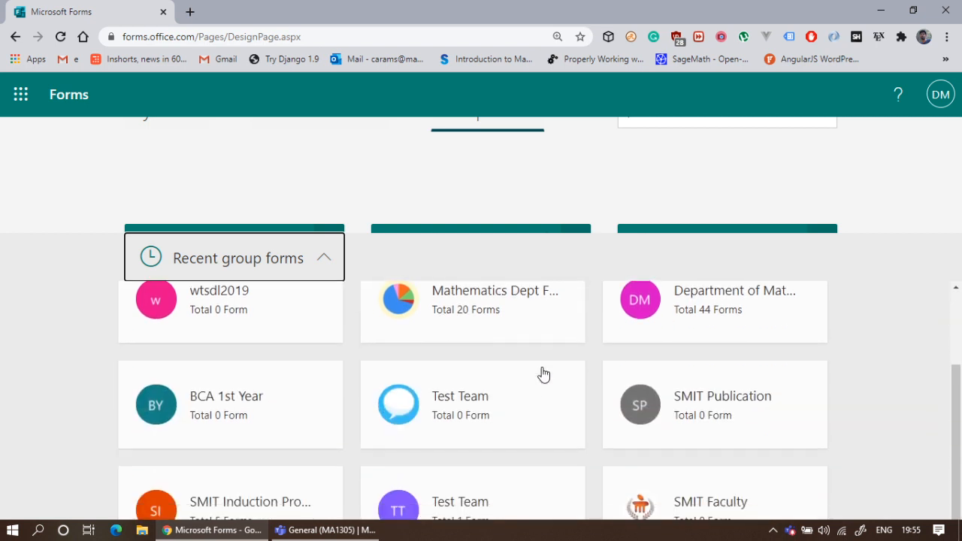
scroll("down", 3)
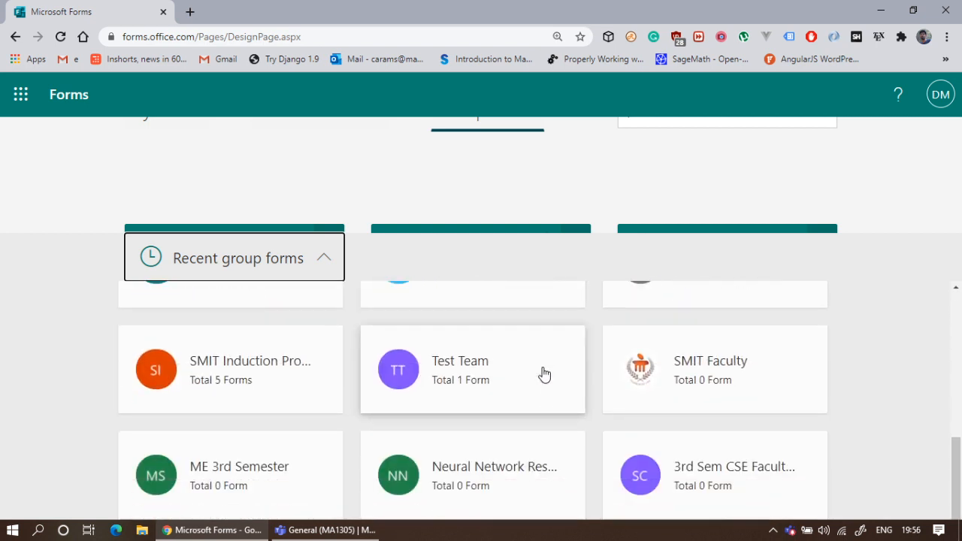
mouse_move(545, 374)
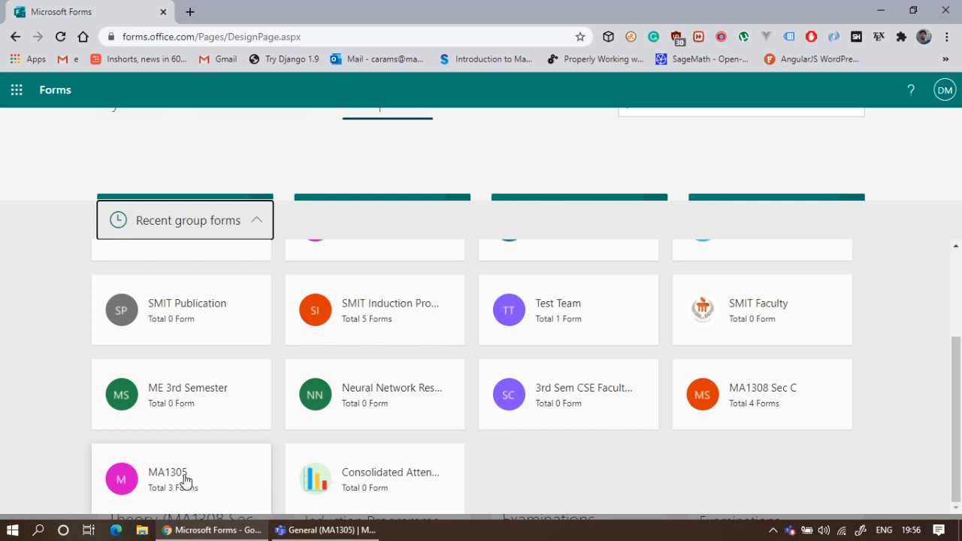
- Select the MA1305 group to list its forms, including W2 L2 Quiz on Integration
left_click(169, 479)
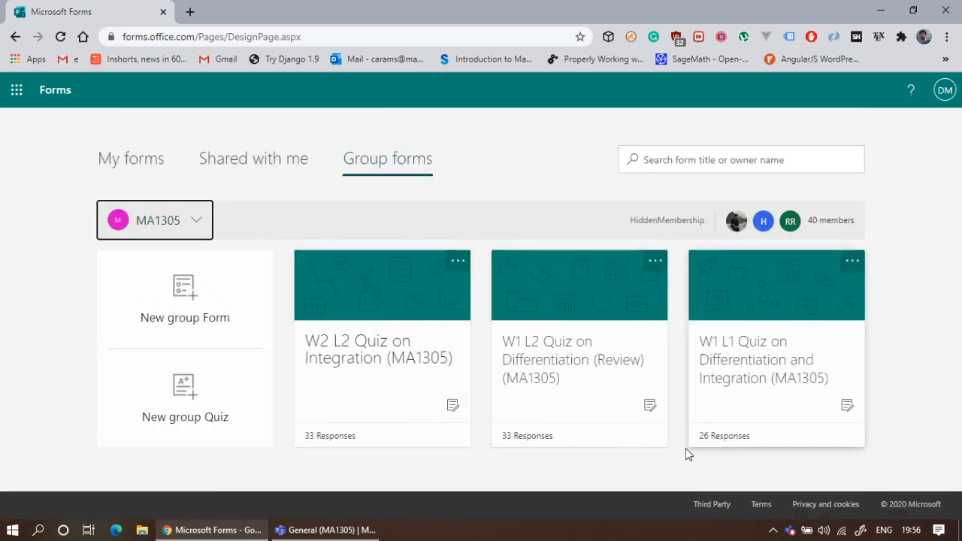
mouse_move(627, 398)
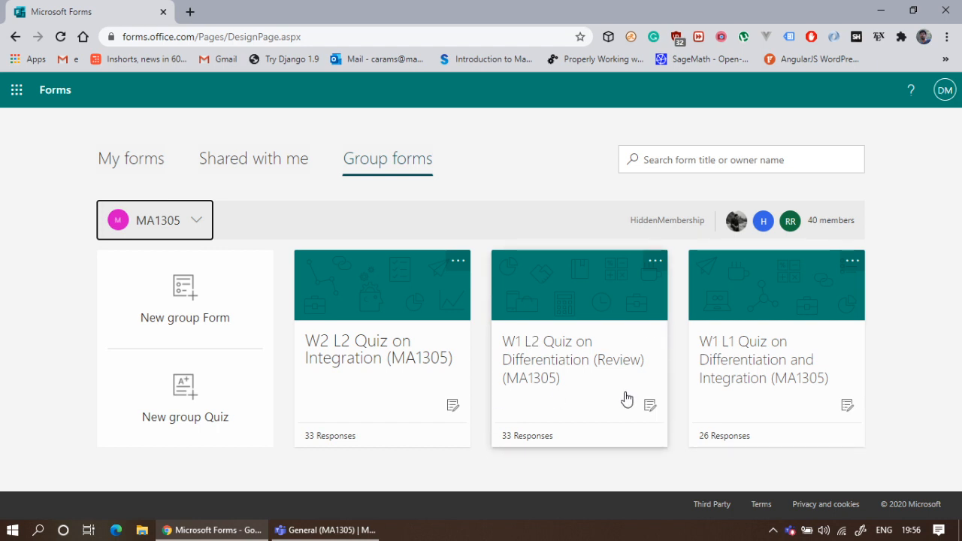
mouse_move(323, 354)
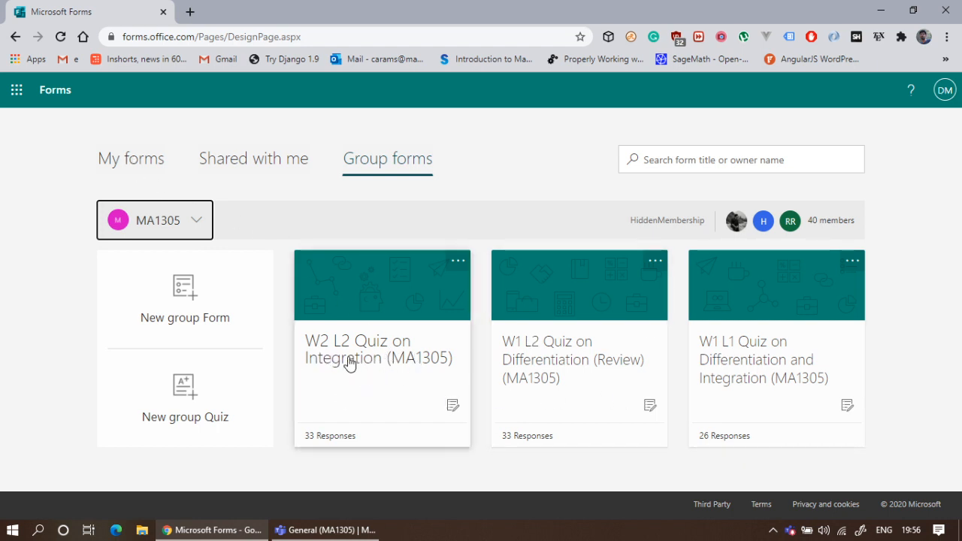
mouse_move(307, 436)
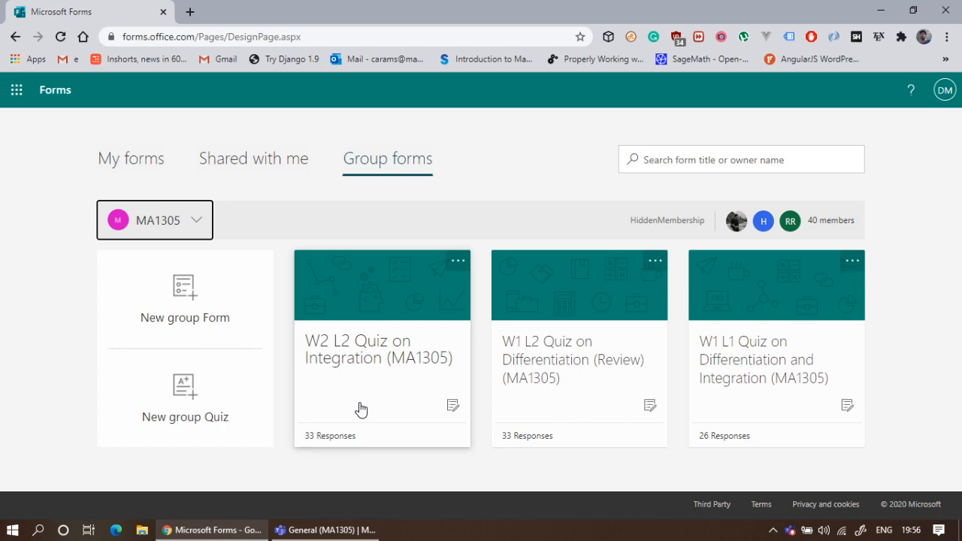
mouse_move(319, 446)
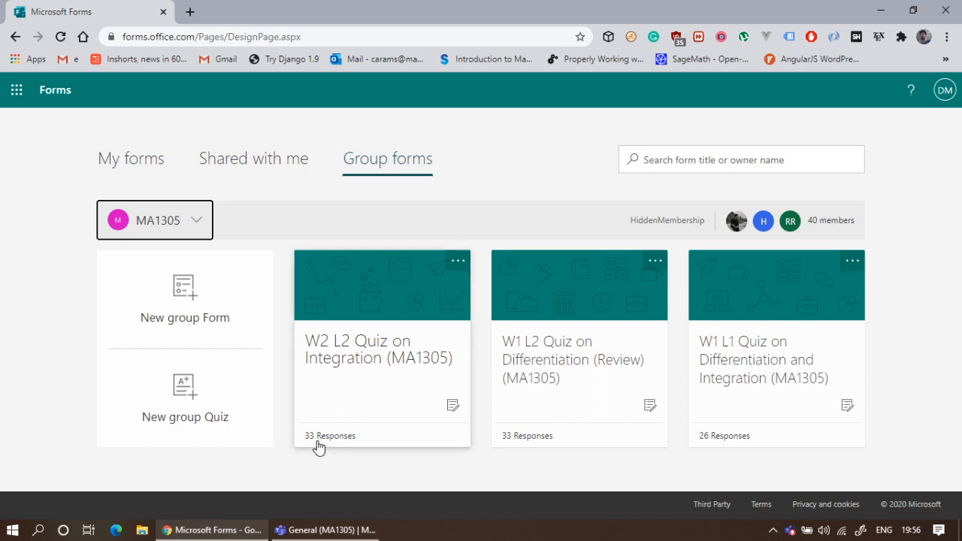
mouse_move(383, 346)
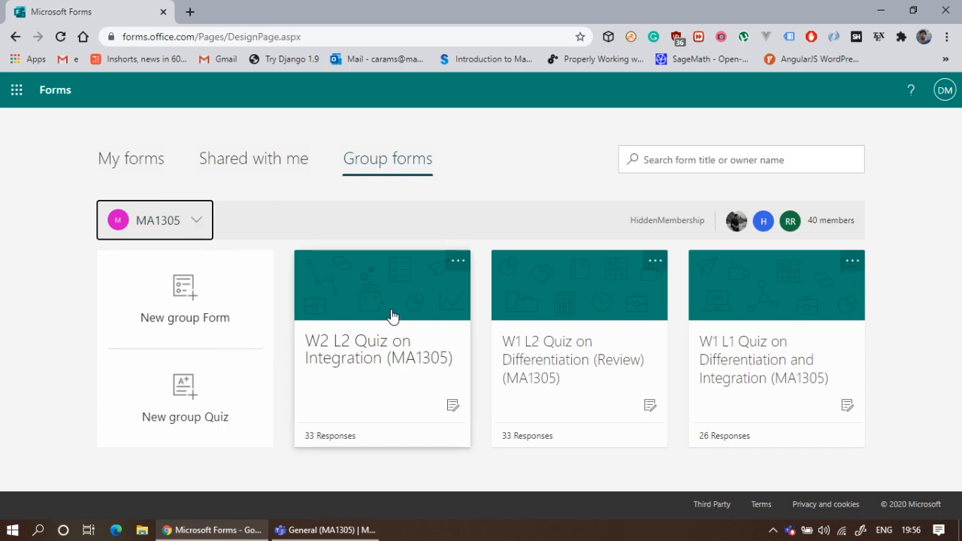
mouse_move(357, 364)
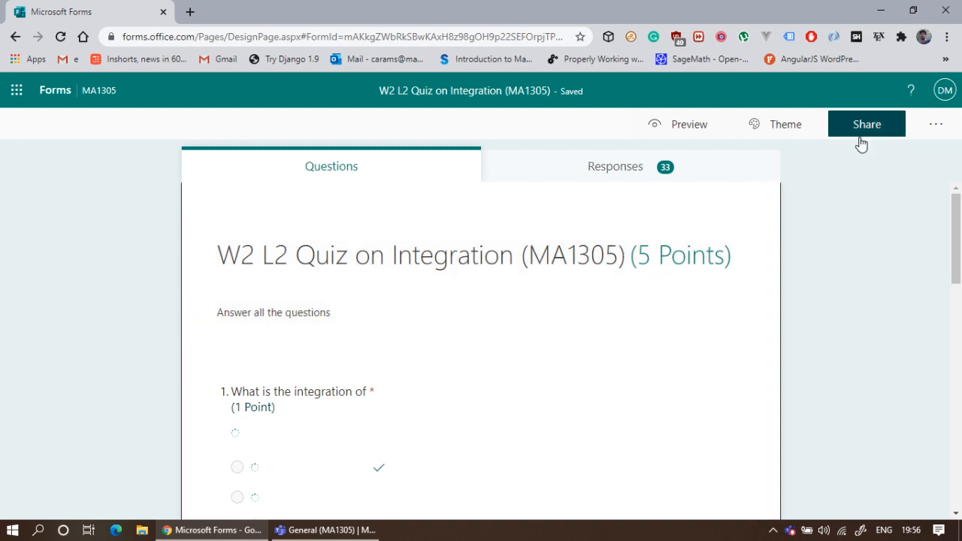
- Copy the W2 L2 Quiz on Integration response link from the Share panel
left_click(866, 124)
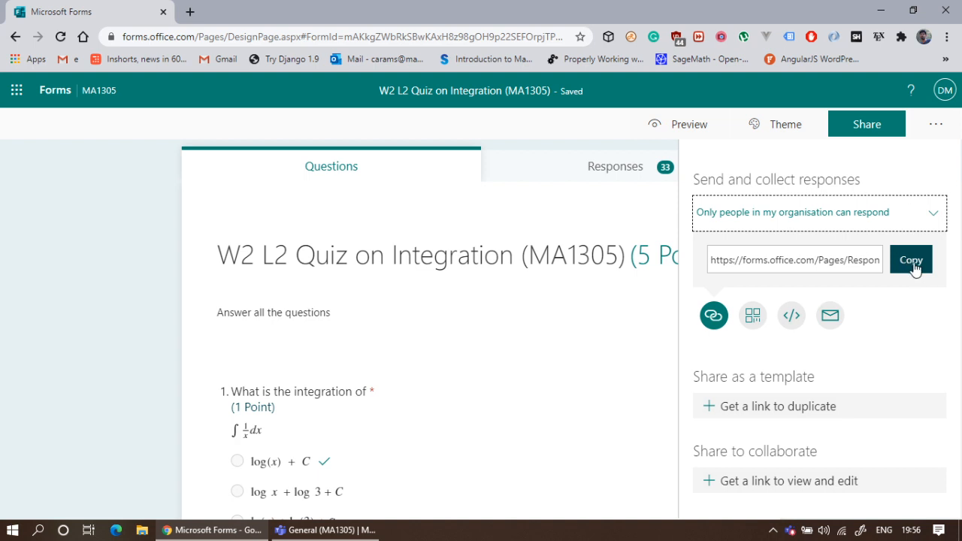
left_click(910, 259)
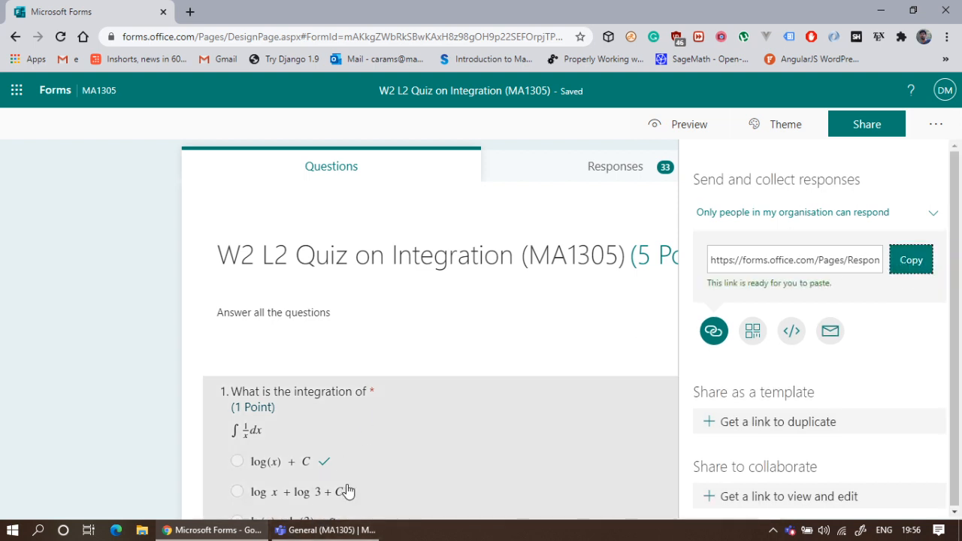